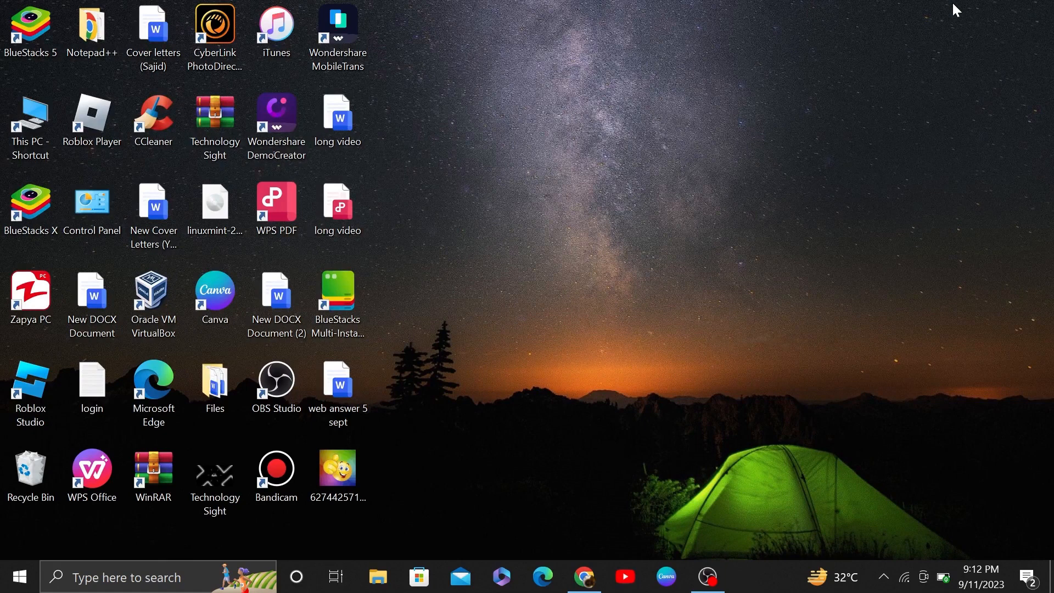
pyautogui.moveTo(771, 54)
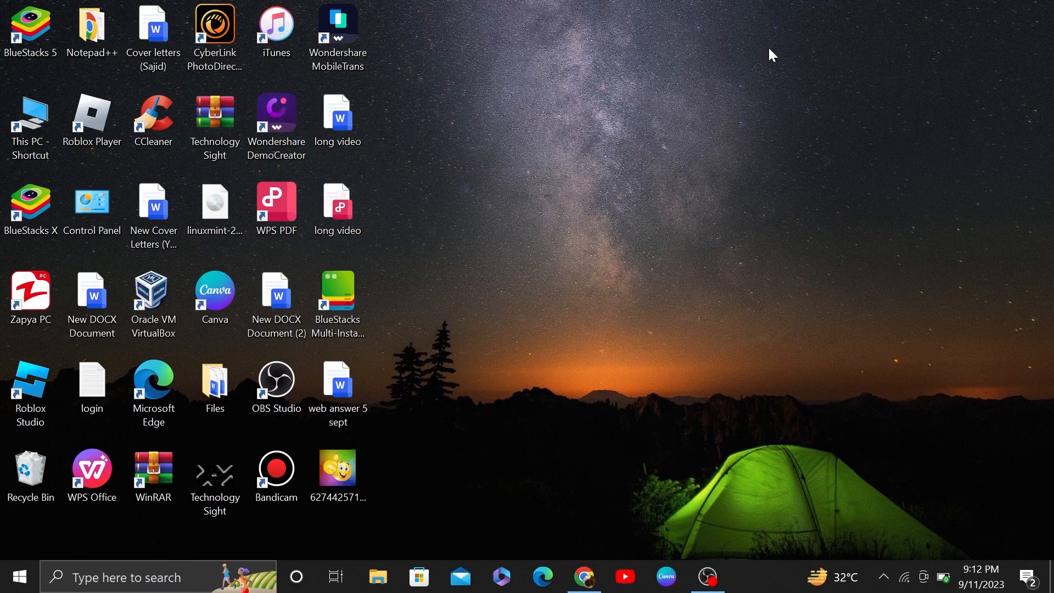
pyautogui.click(581, 575)
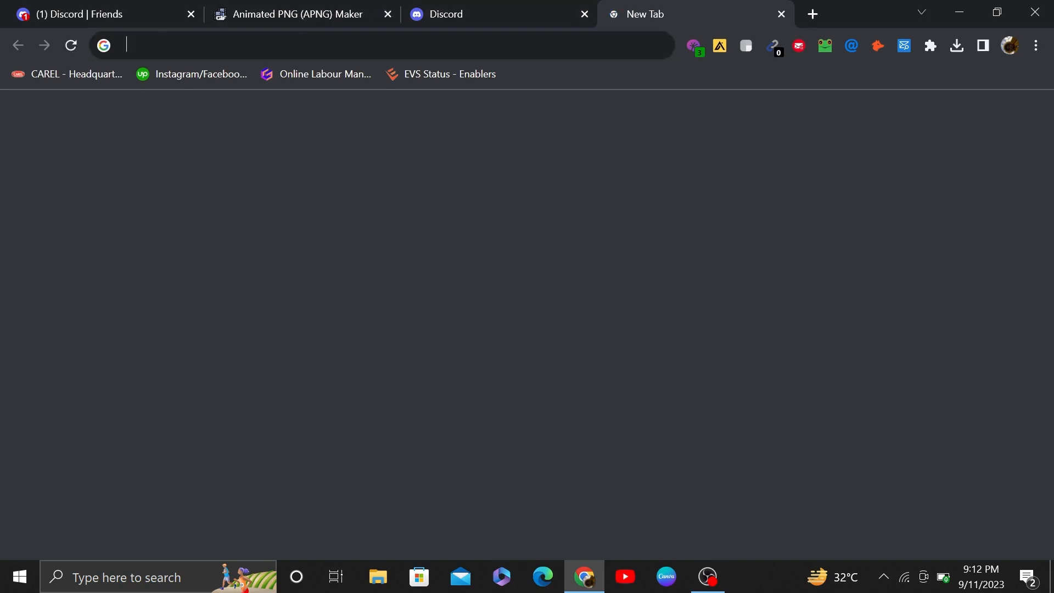
pyautogui.write('https://discord.com/invite/rjain')
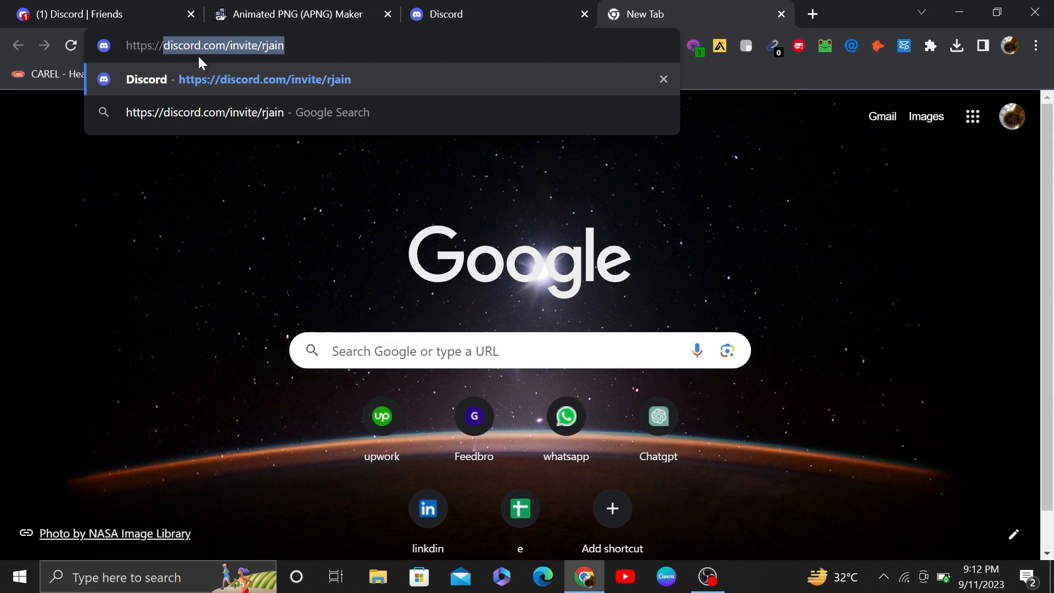
pyautogui.moveTo(279, 61)
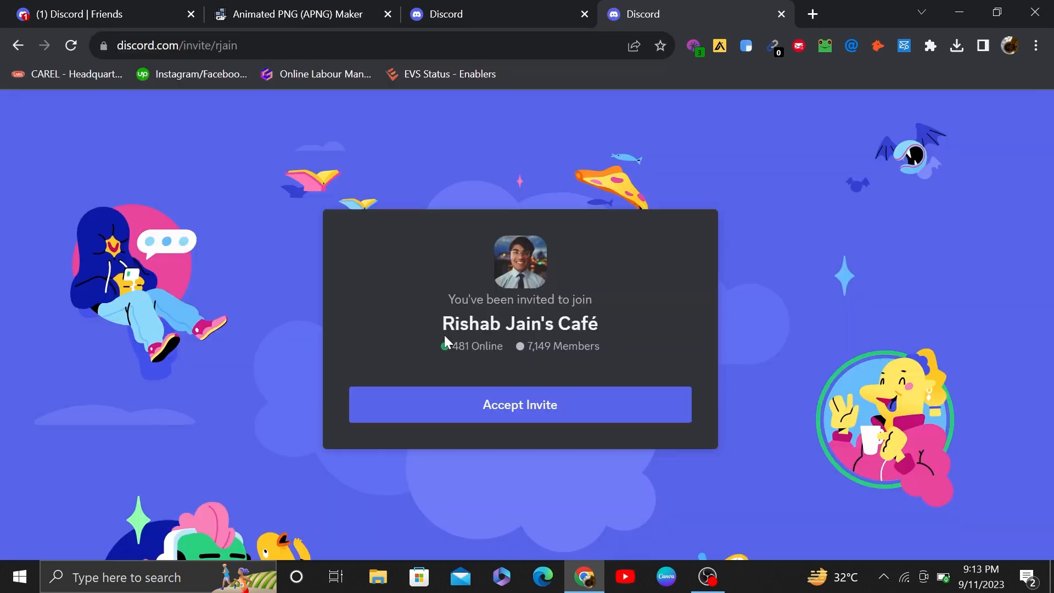
pyautogui.moveTo(512, 334)
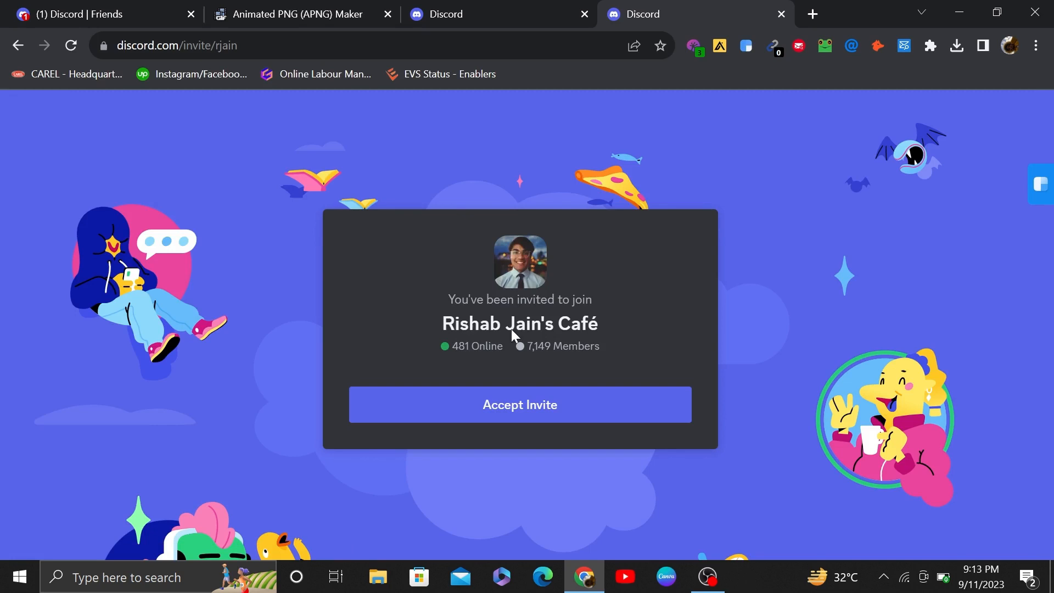
pyautogui.moveTo(494, 337)
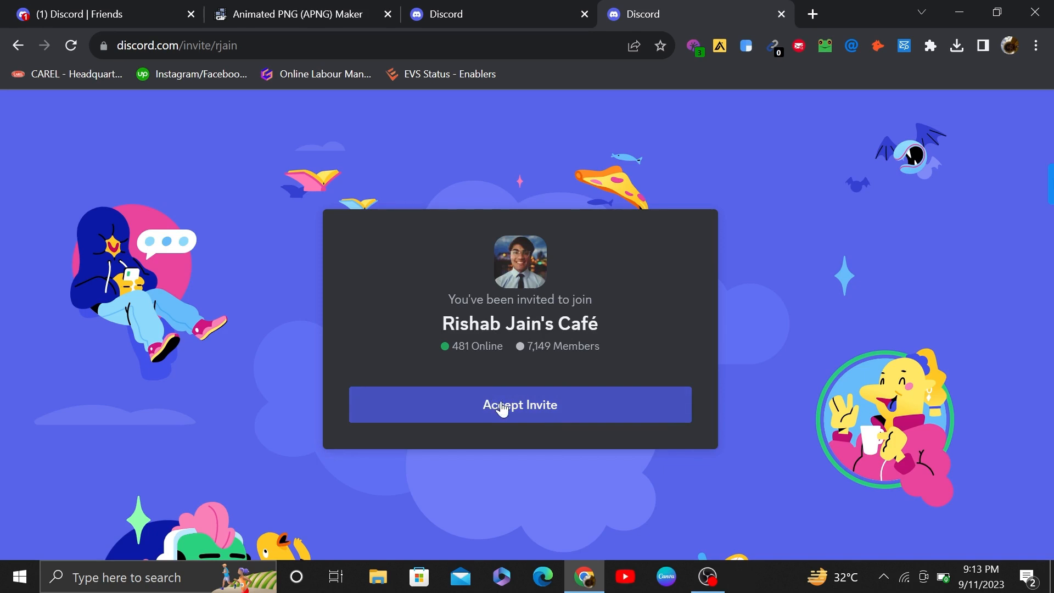
# - Accept the server invite, pass the hCaptcha check, and continue in web Discord
pyautogui.click(520, 404)
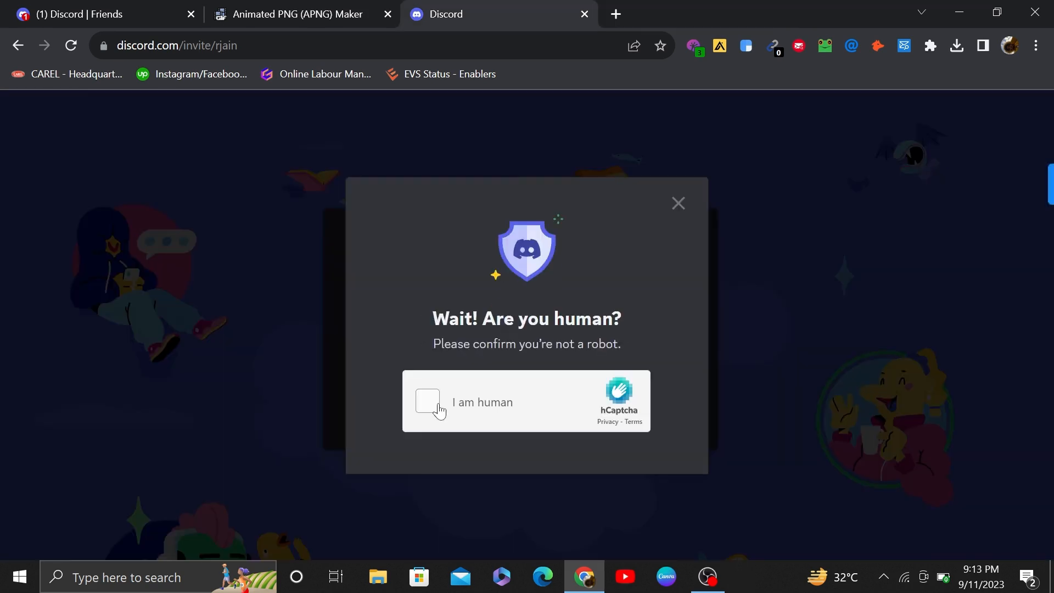
pyautogui.click(427, 402)
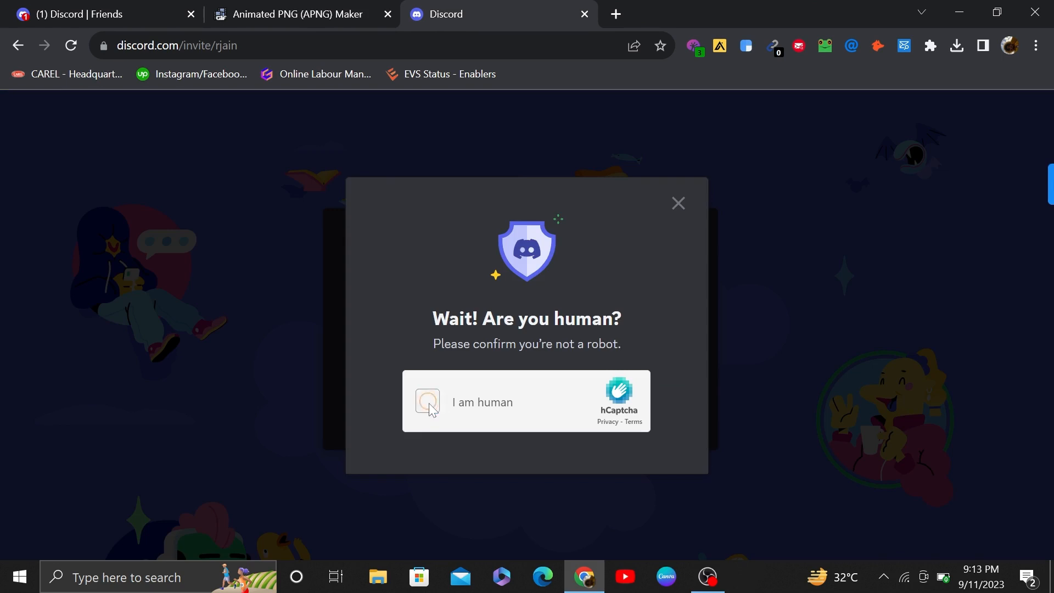
pyautogui.click(428, 402)
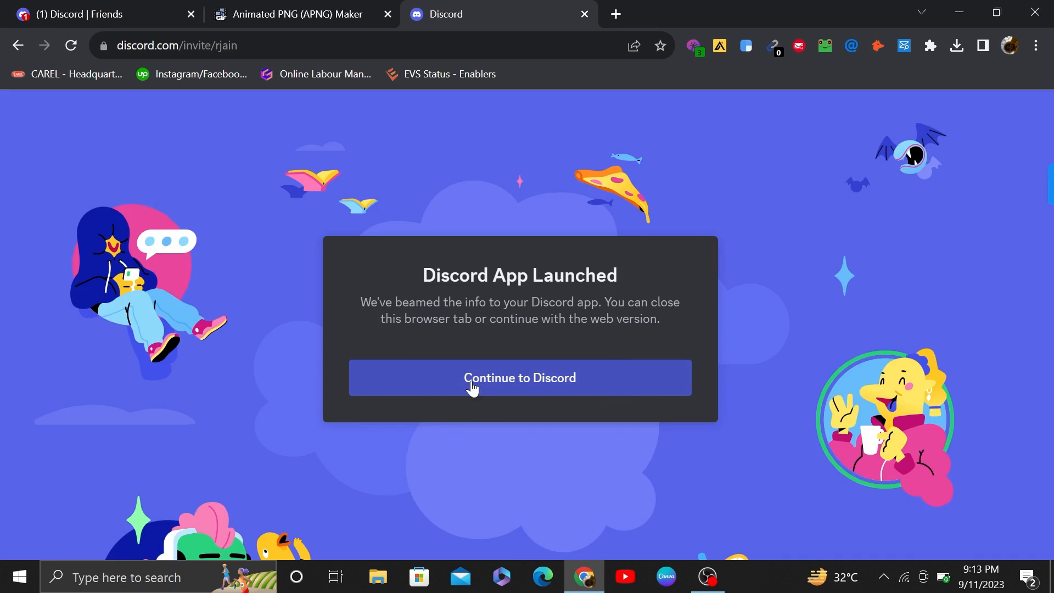
pyautogui.moveTo(462, 395)
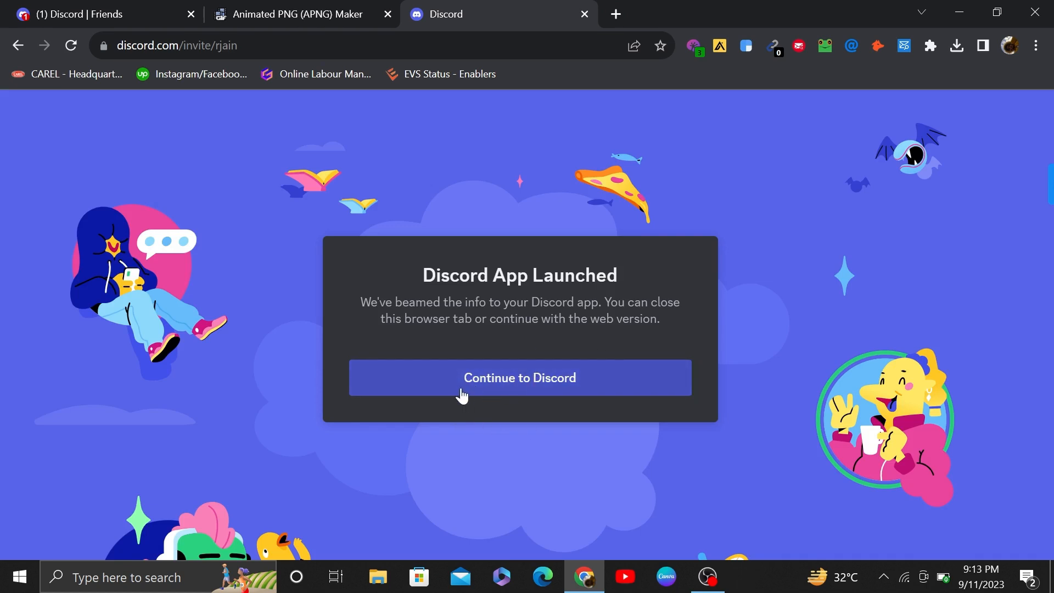
pyautogui.moveTo(487, 399)
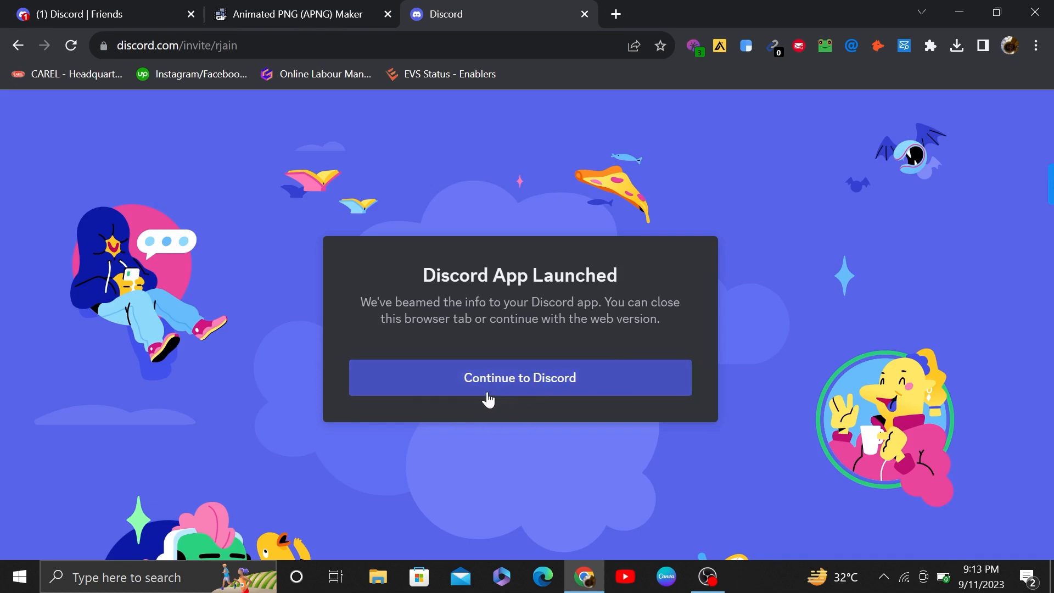
pyautogui.click(519, 376)
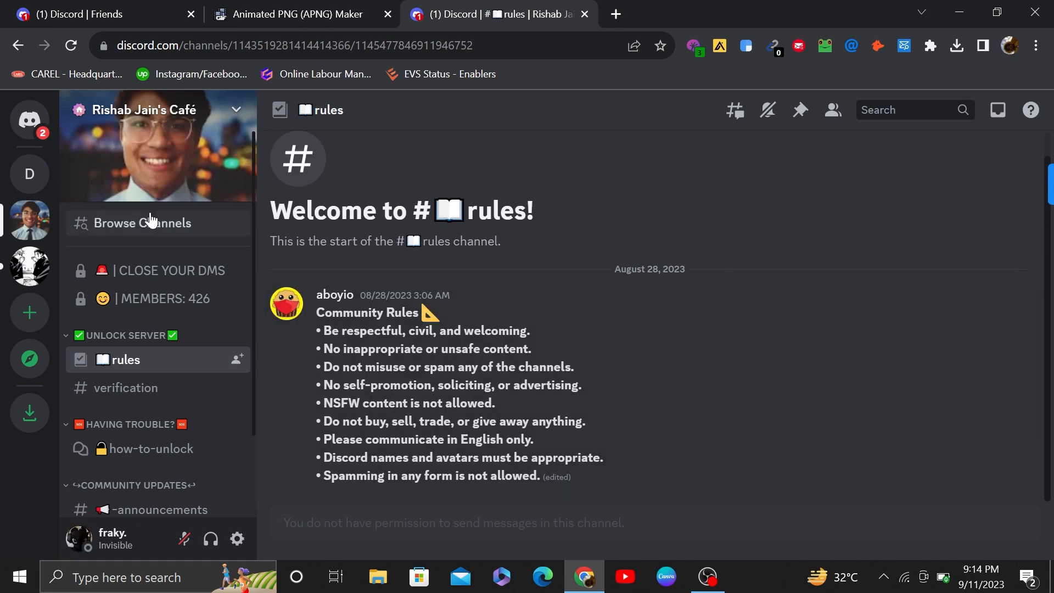
pyautogui.moveTo(55, 228)
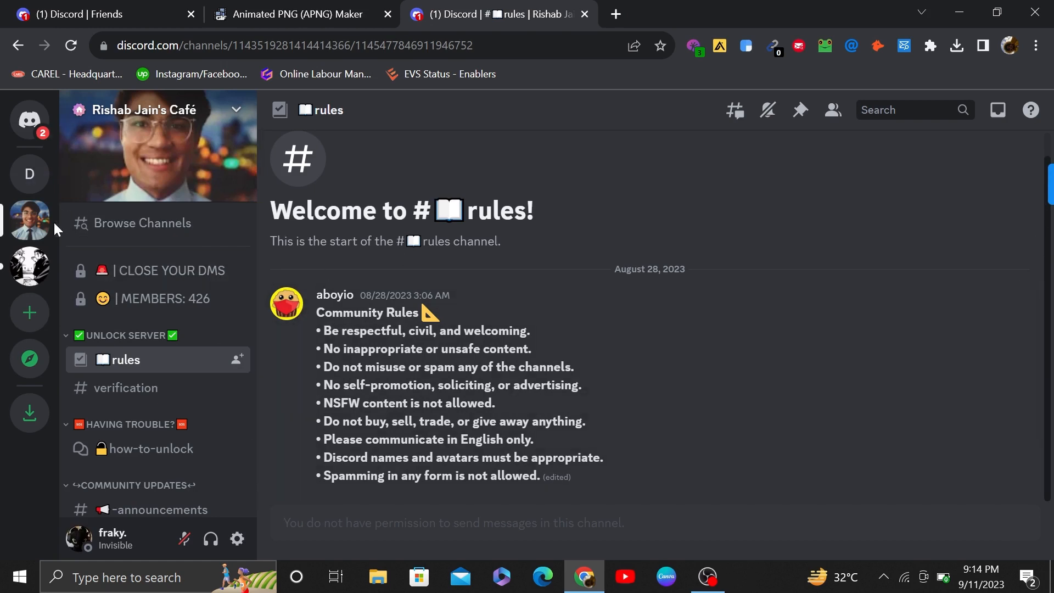
pyautogui.moveTo(29, 220)
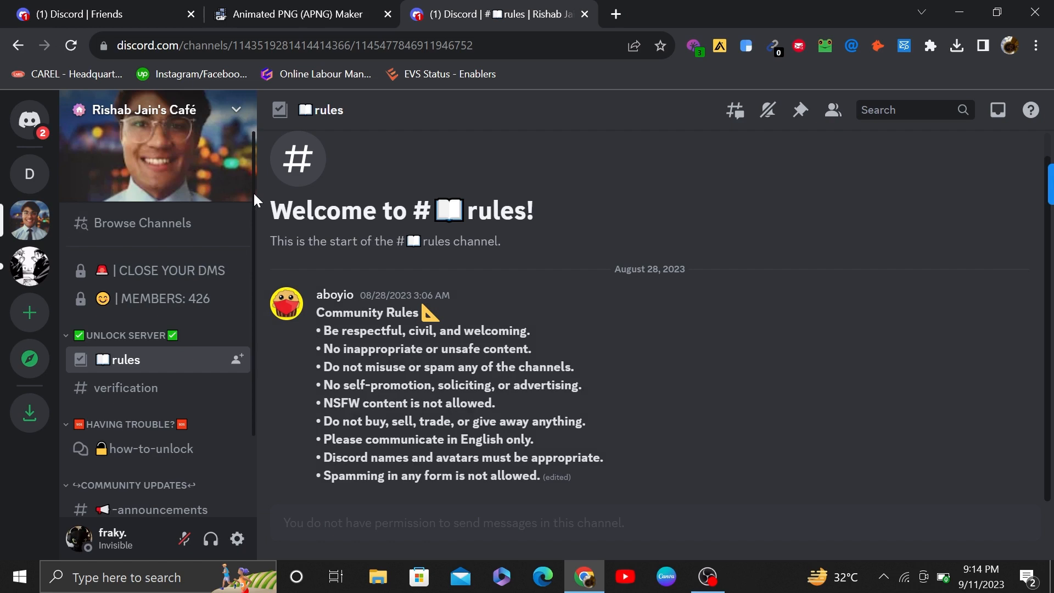
pyautogui.scroll(-3)
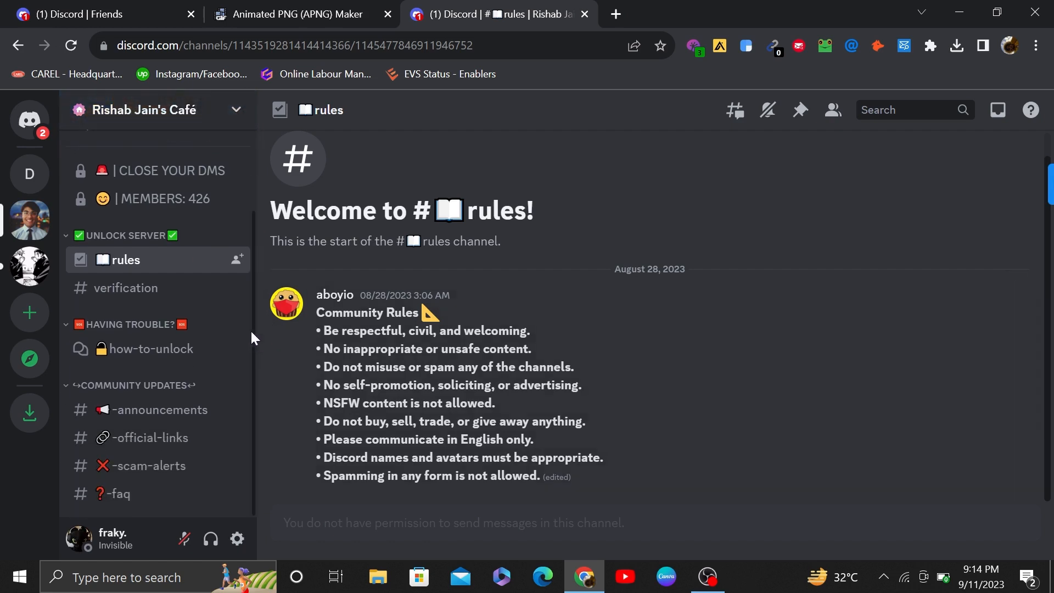
pyautogui.moveTo(222, 465)
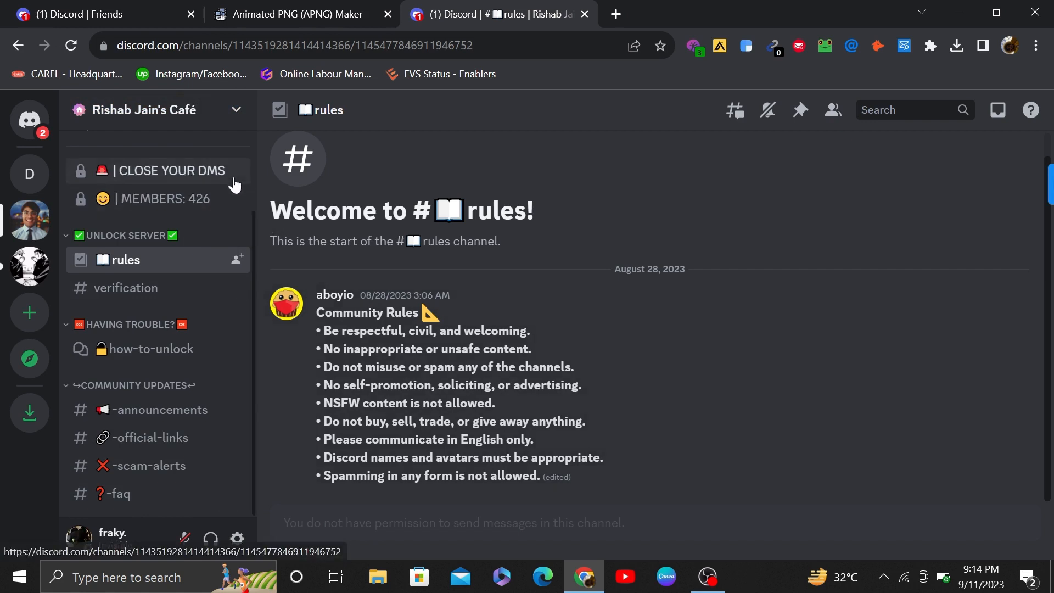
pyautogui.moveTo(162, 409)
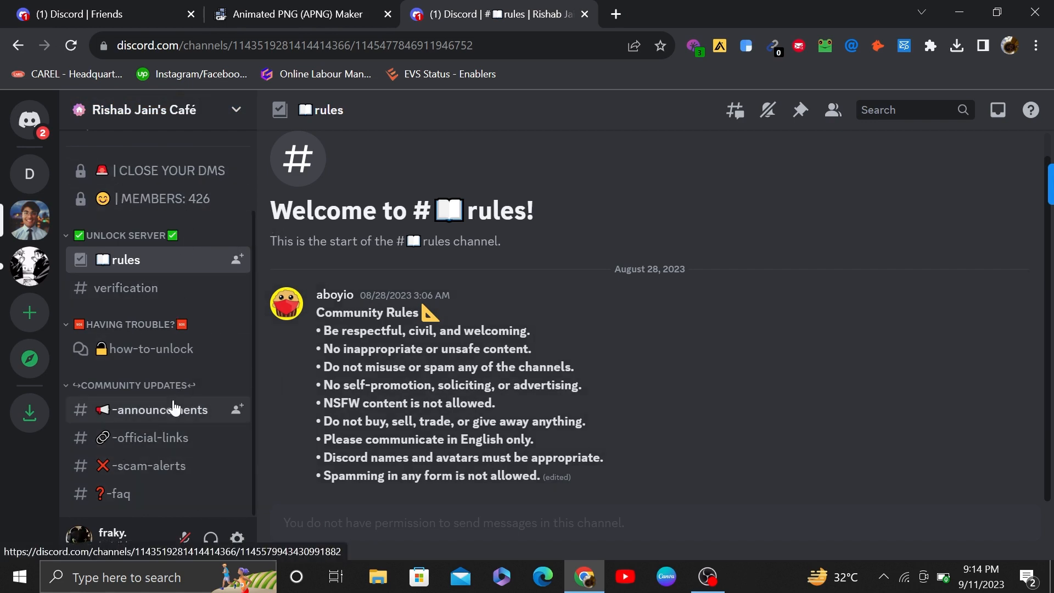
pyautogui.moveTo(170, 198)
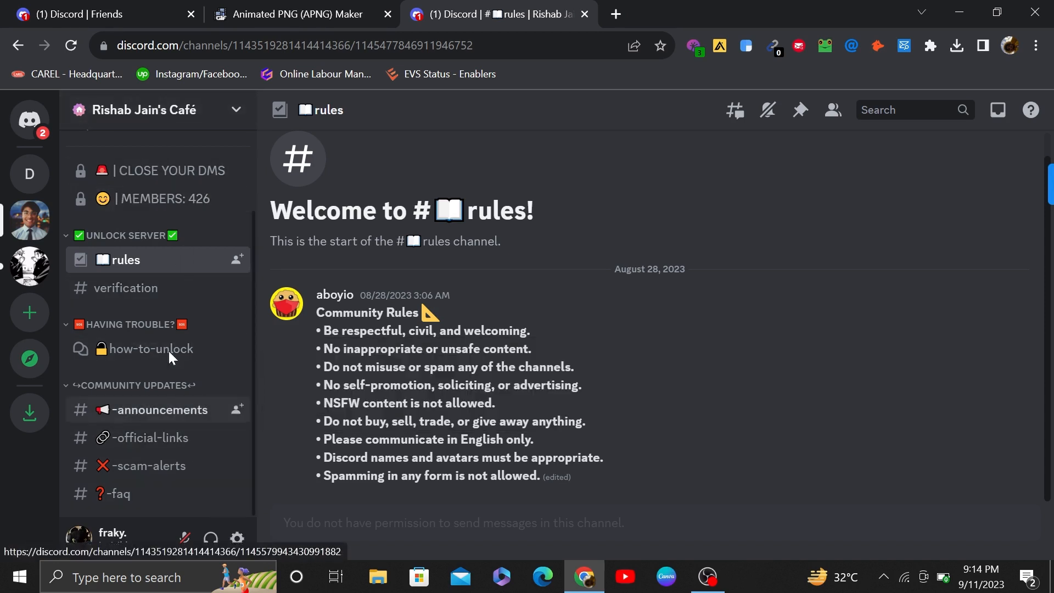
pyautogui.moveTo(800, 109)
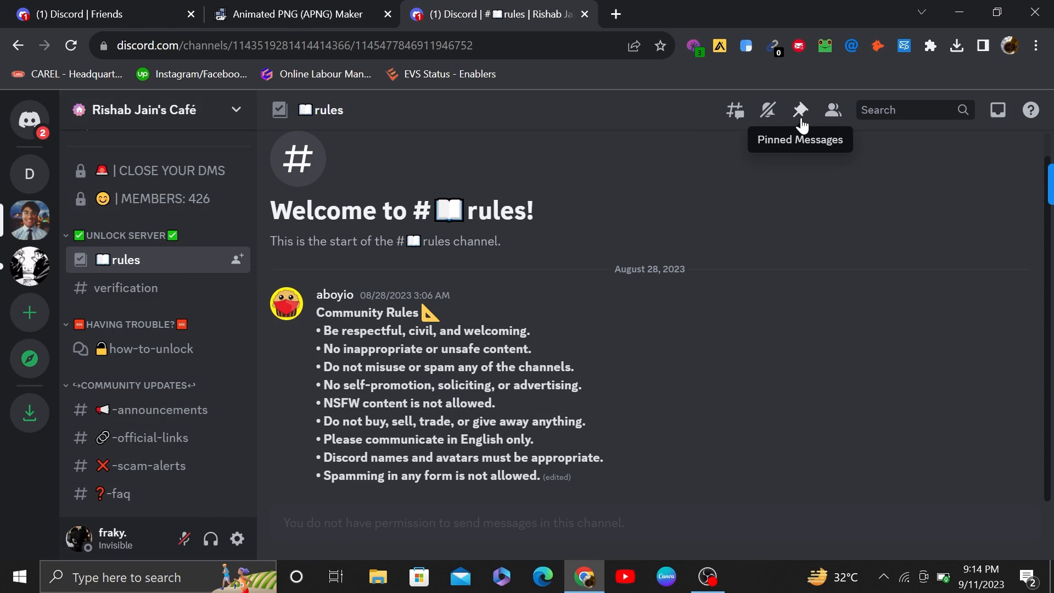
# - Check the rules channel's pinned messages and close the empty panel
pyautogui.click(800, 109)
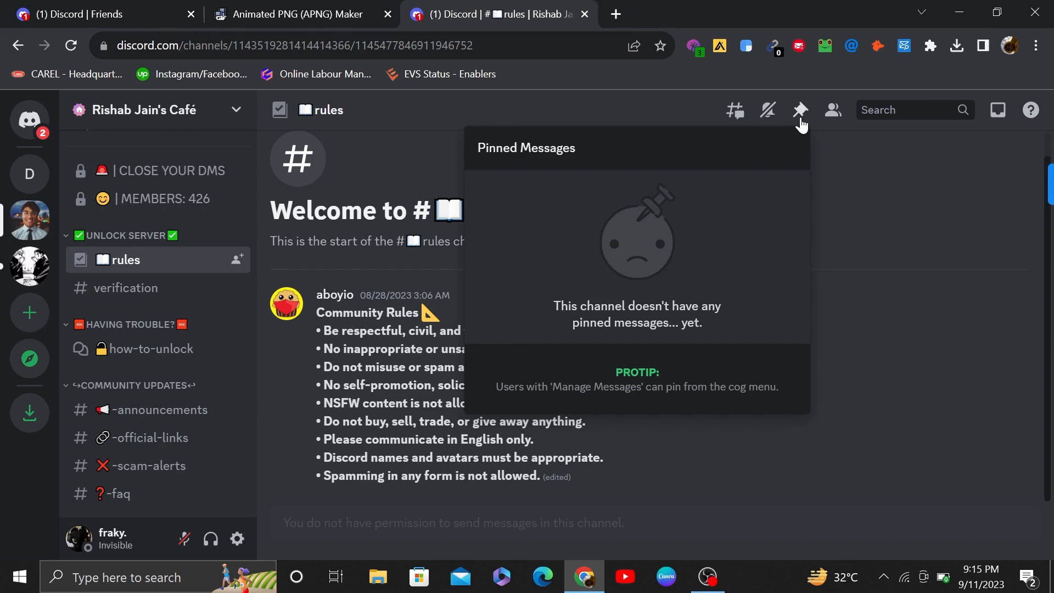
pyautogui.click(296, 13)
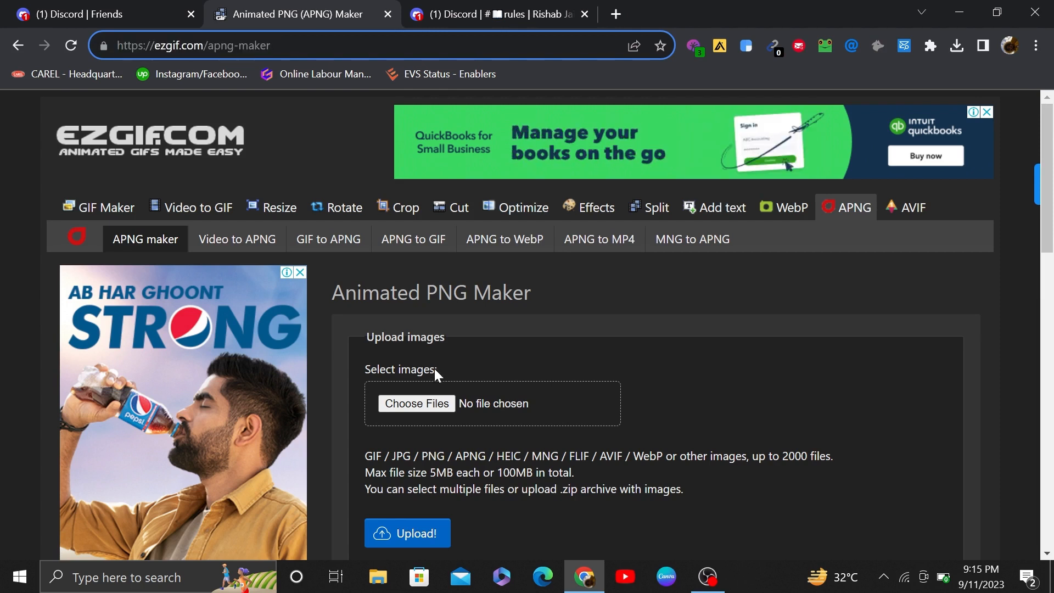
pyautogui.moveTo(382, 329)
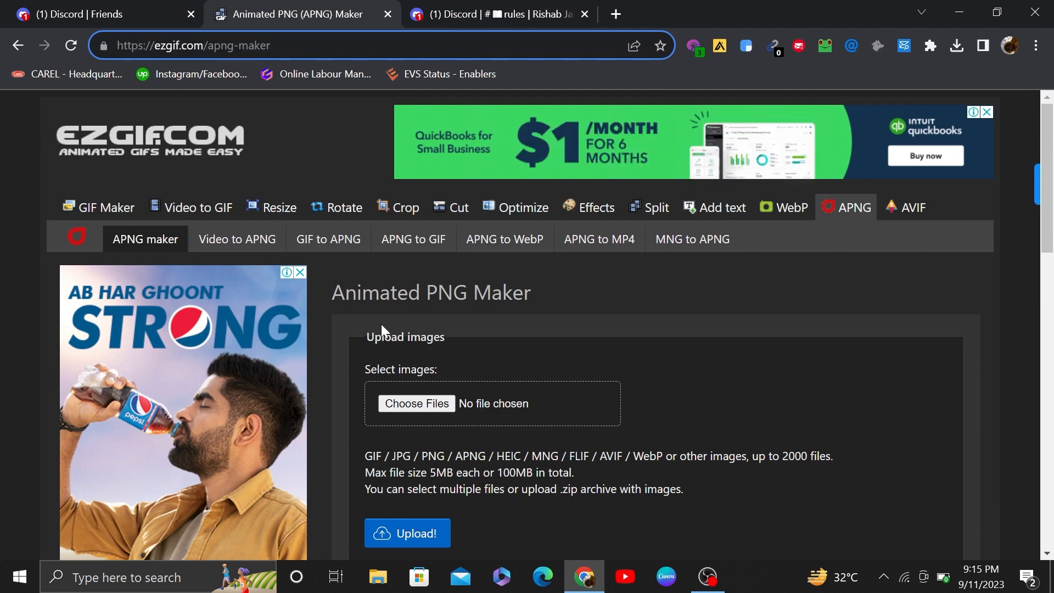
pyautogui.moveTo(477, 373)
pyautogui.write('happp')
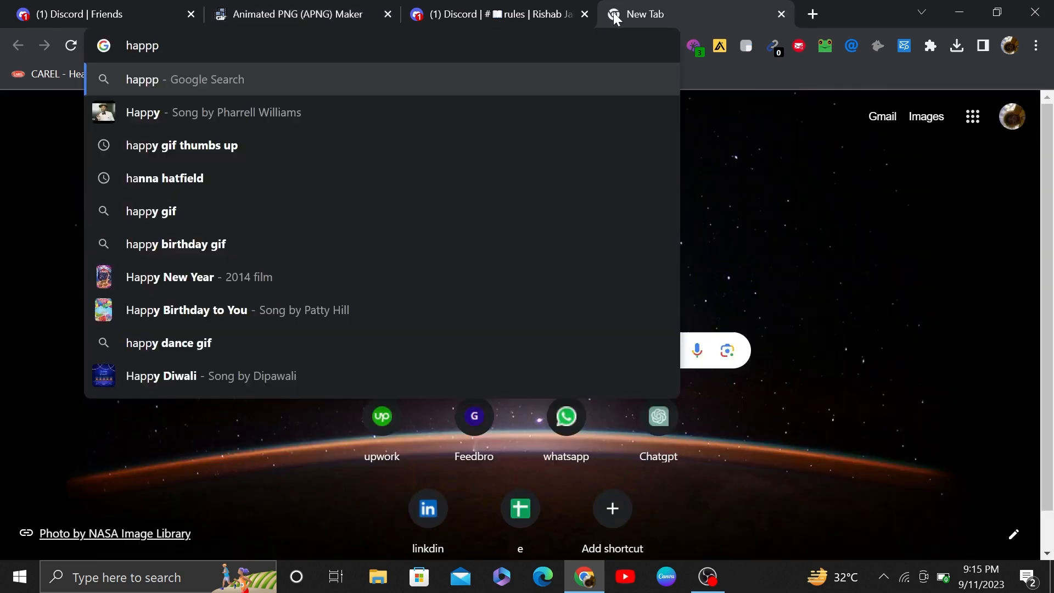
# - Start a 'happy gif' Google search in a new Chrome tab
pyautogui.click(180, 145)
pyautogui.write('y gift')
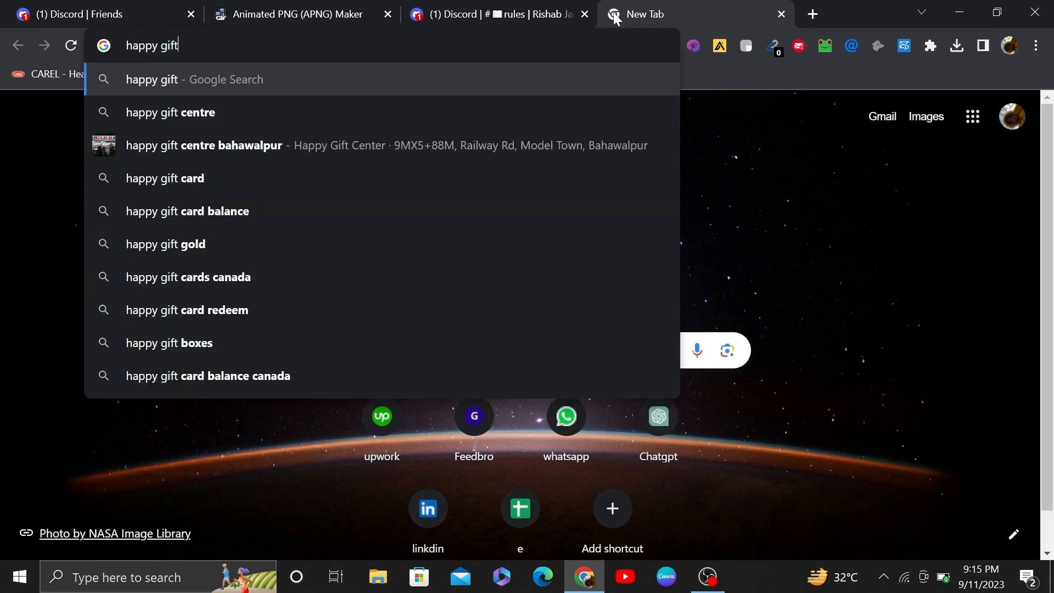
pyautogui.rightClick(509, 360)
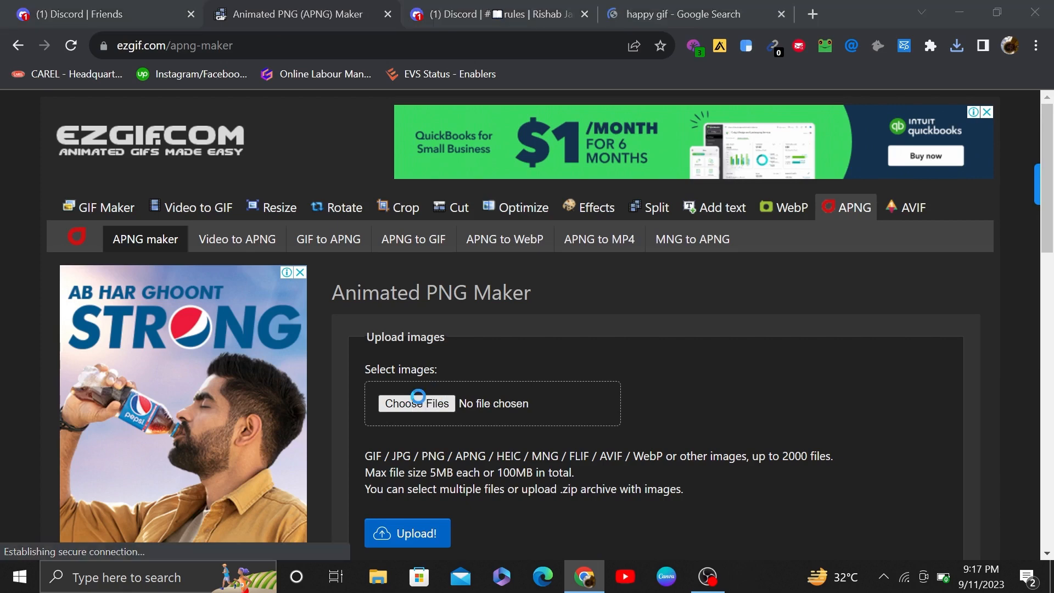
# - Return to ezgif's APNG Maker and begin choosing an image file
pyautogui.click(415, 404)
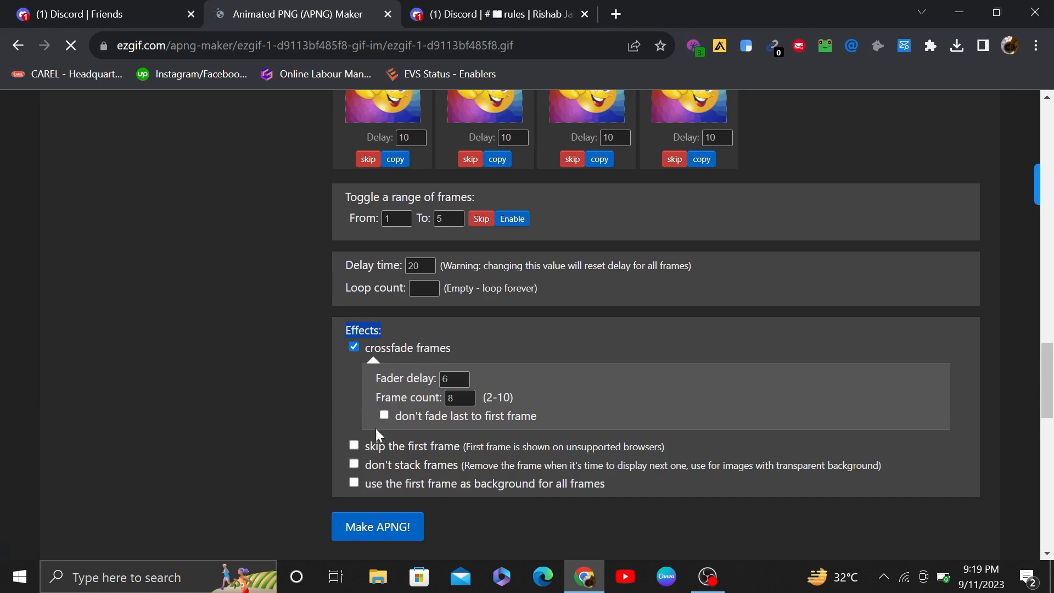
# - Enable 'don't stack frames' and try building the crossfaded APNG
pyautogui.click(354, 464)
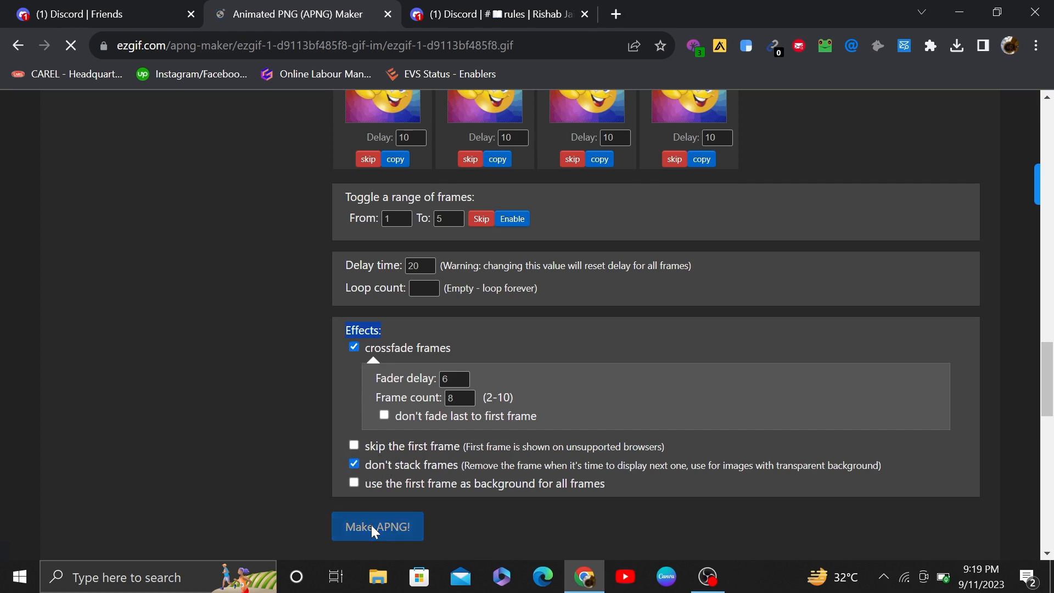
pyautogui.click(377, 526)
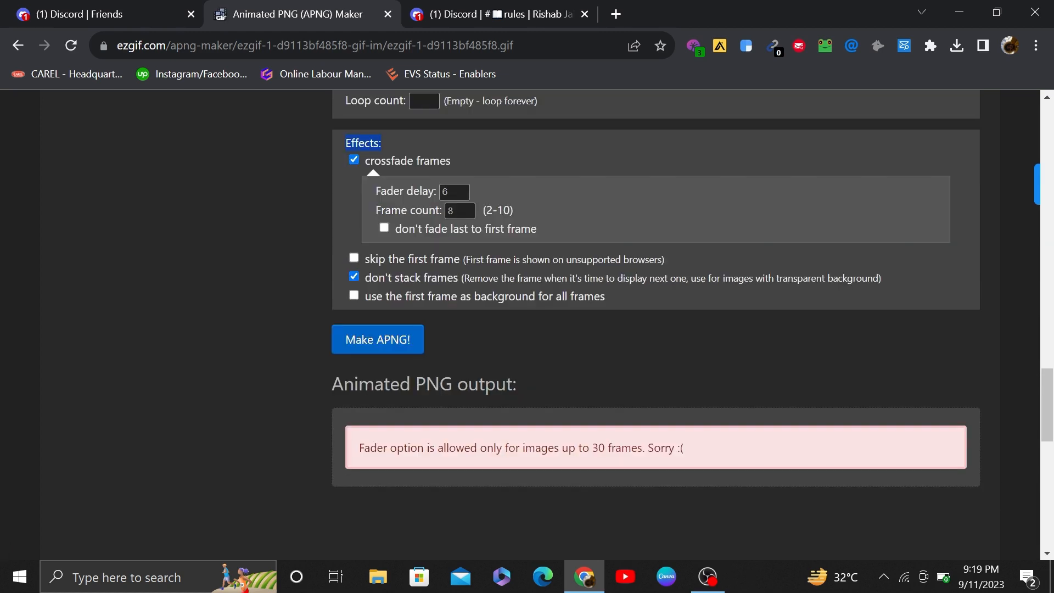
# - Skip frames 57, 56, 50 and others down to 43 in the frame list
pyautogui.scroll(3)
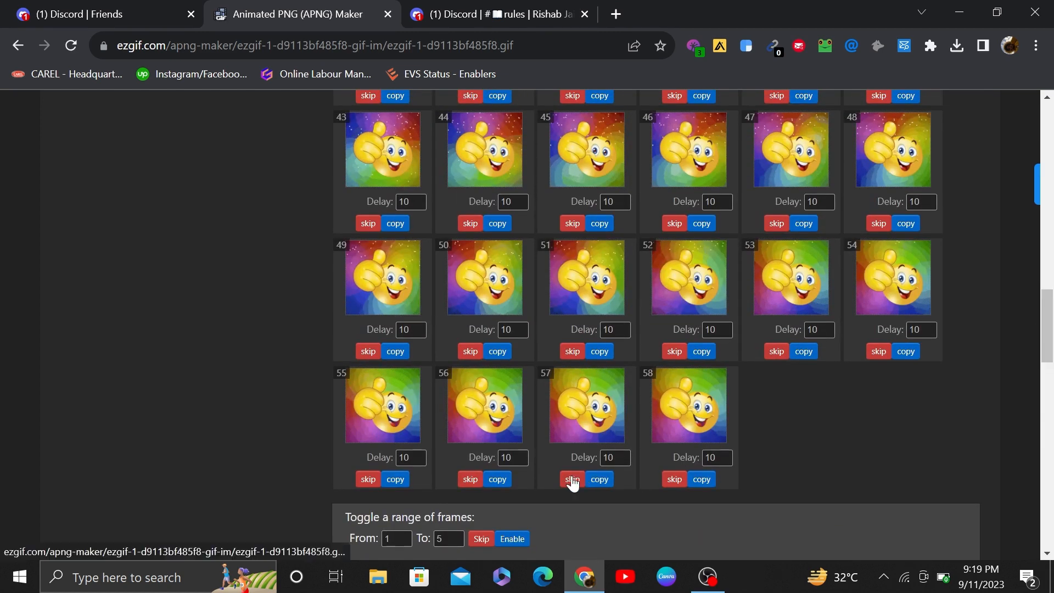
pyautogui.click(571, 479)
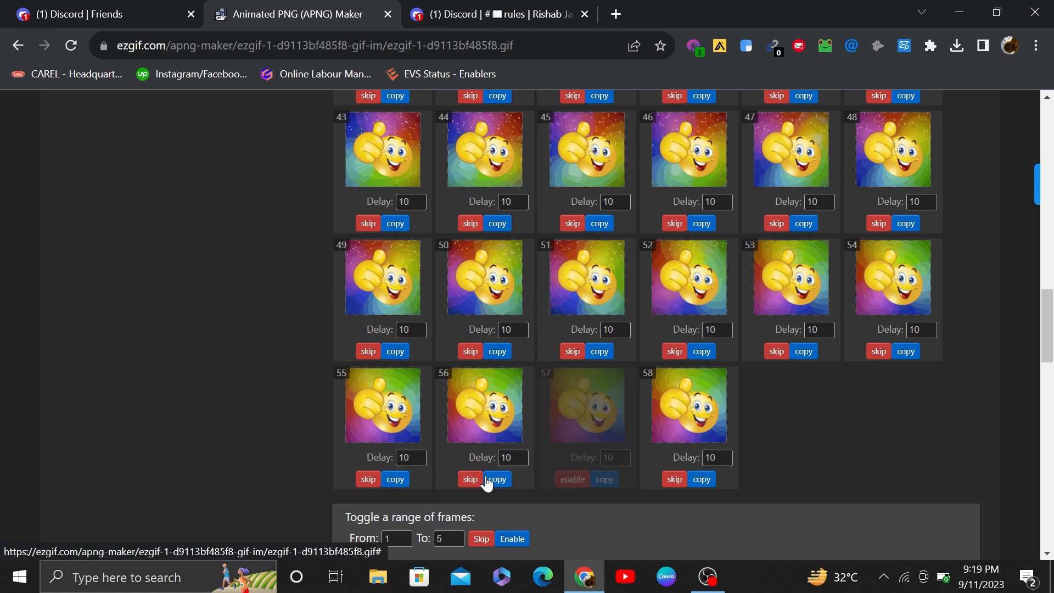
pyautogui.click(469, 479)
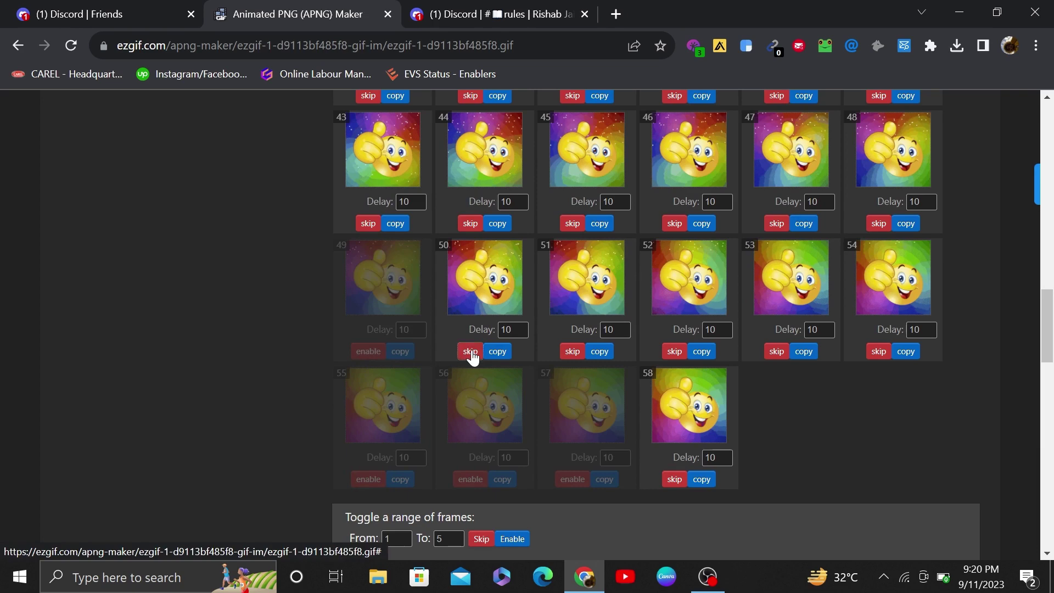
pyautogui.click(470, 351)
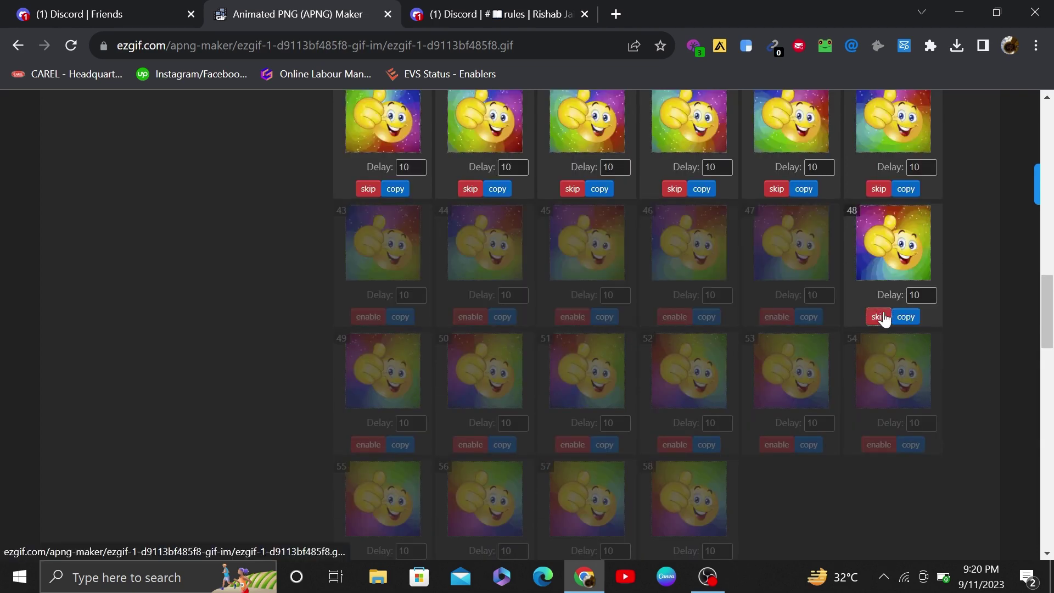
pyautogui.scroll(3)
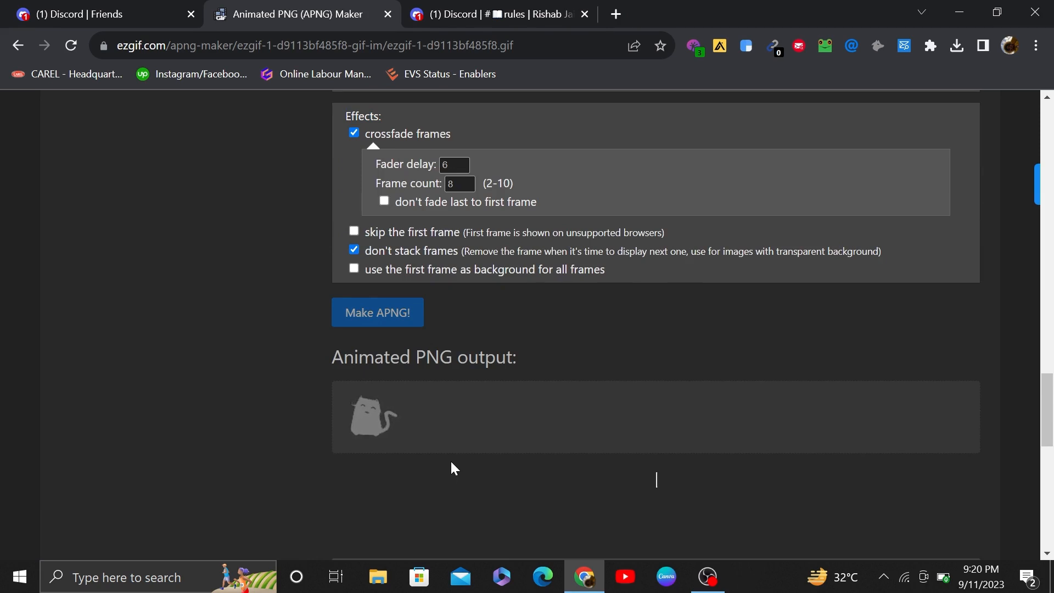
# - Save the output APNG to the Desktop as ezgif-1-8109a518ff
pyautogui.scroll(-3)
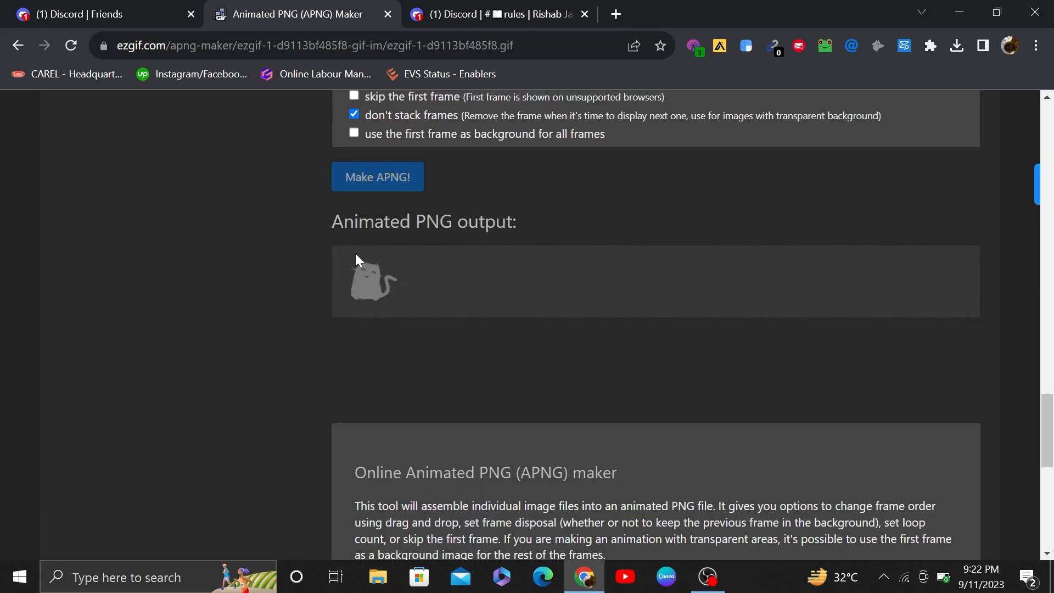
pyautogui.click(377, 177)
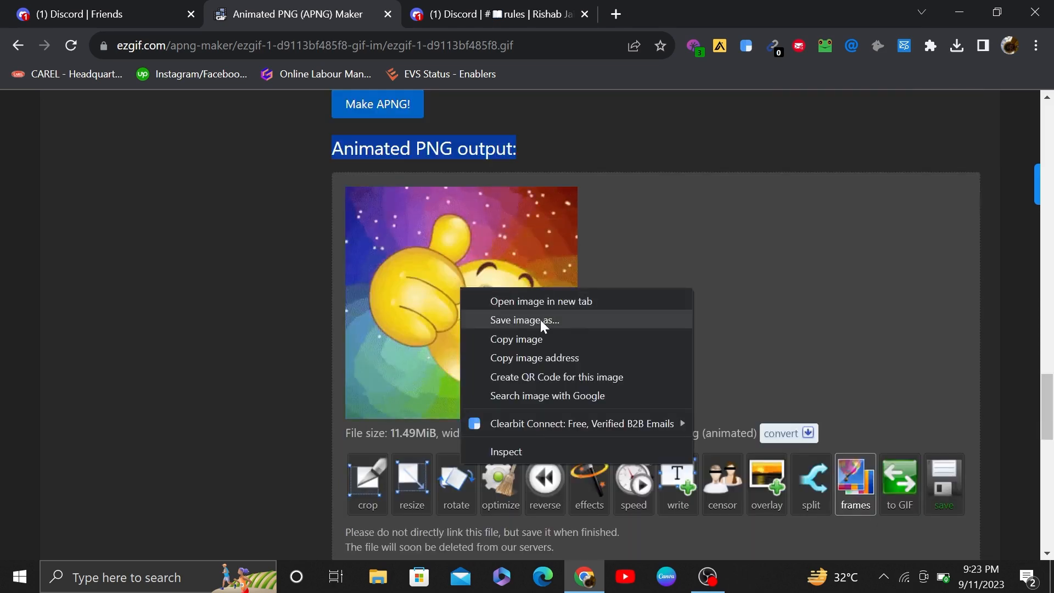
pyautogui.click(525, 320)
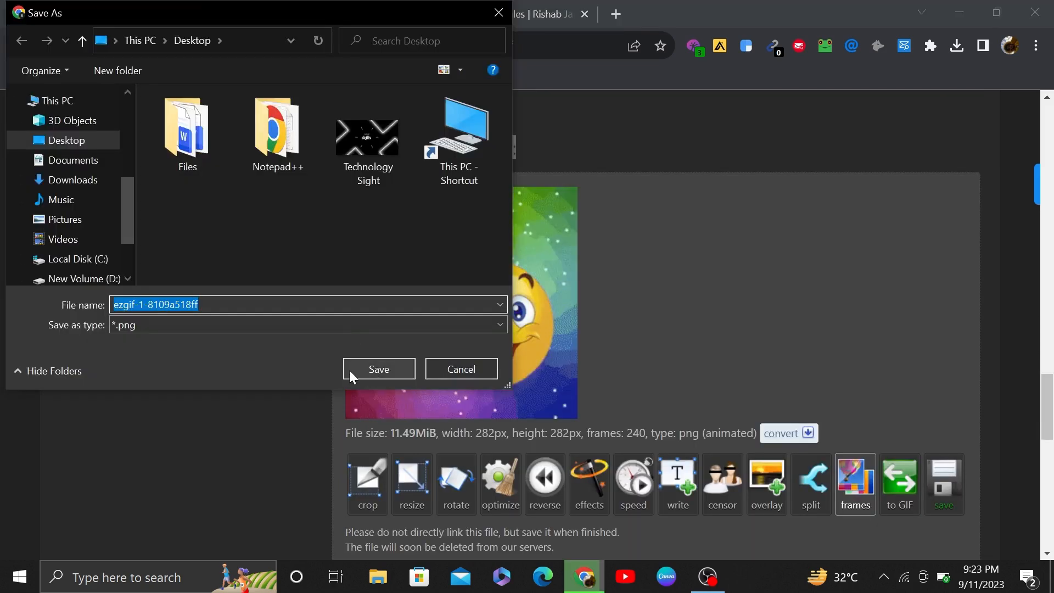
pyautogui.click(379, 369)
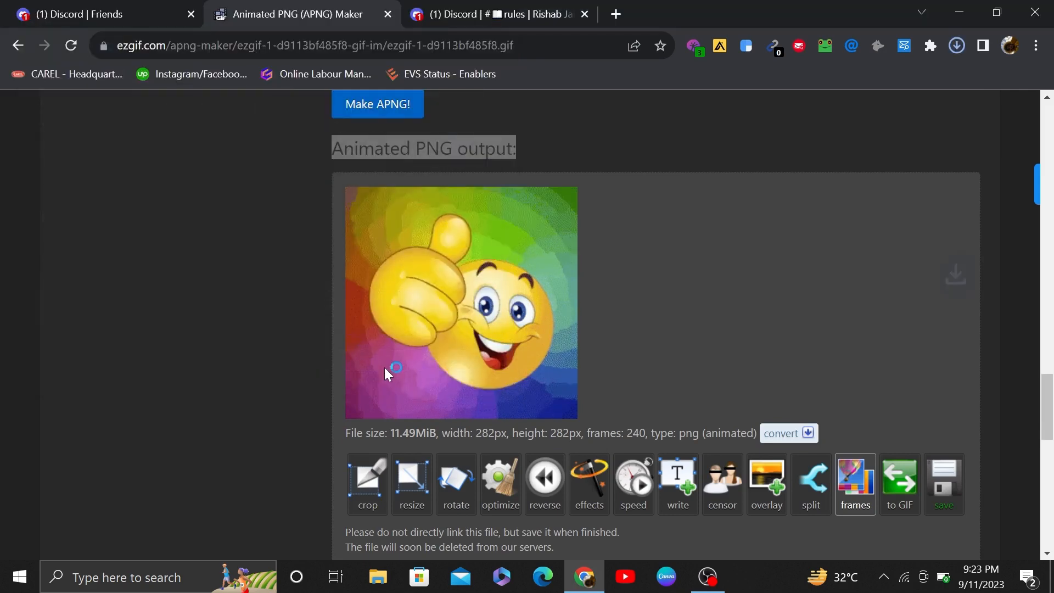
pyautogui.click(101, 13)
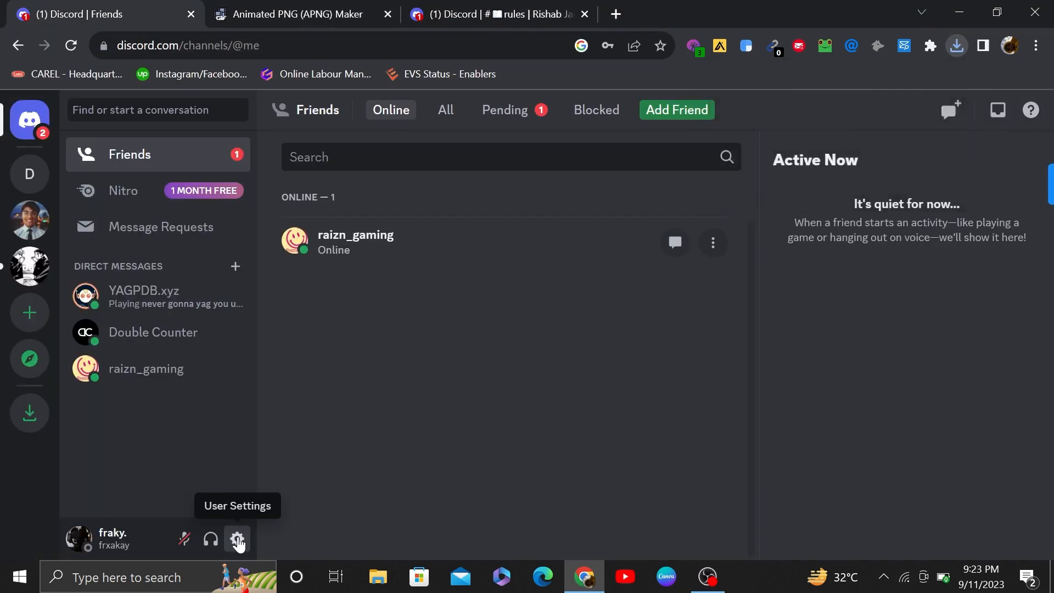
# - Open Discord User Settings and go to Edit User Profile
pyautogui.click(237, 539)
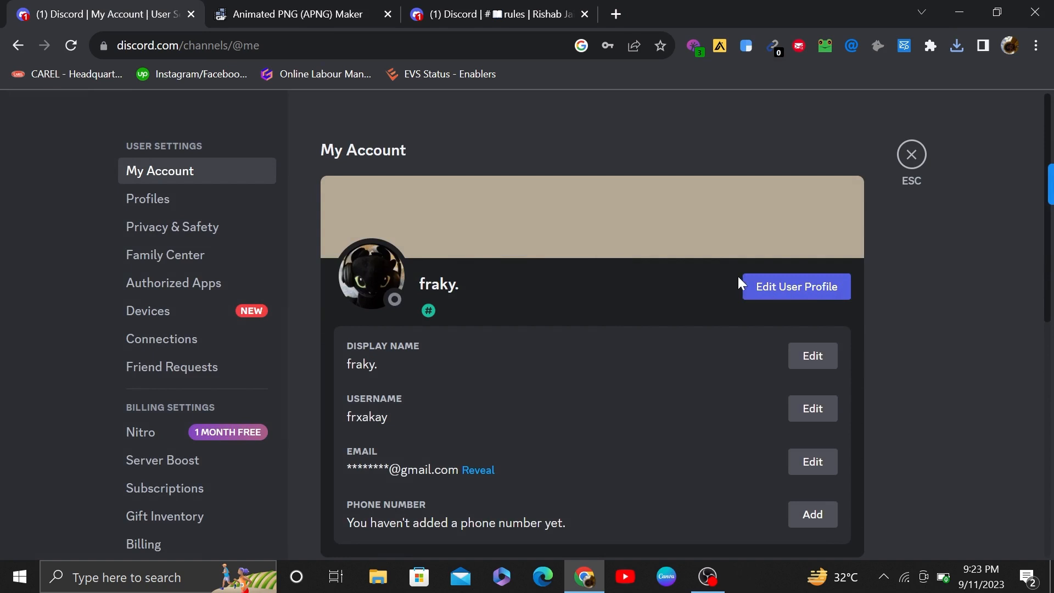
pyautogui.click(795, 286)
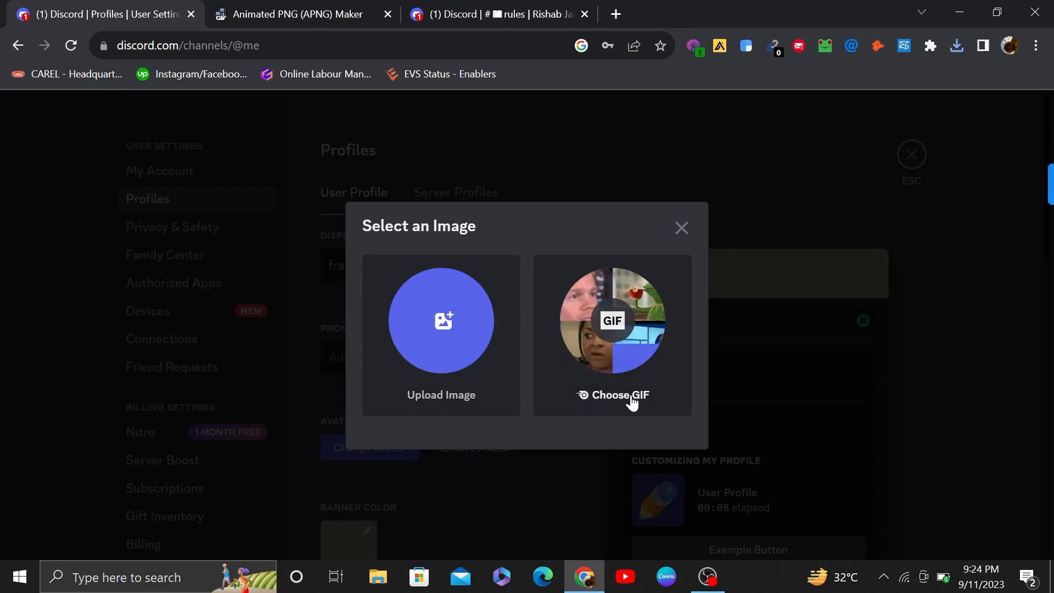
pyautogui.moveTo(613, 394)
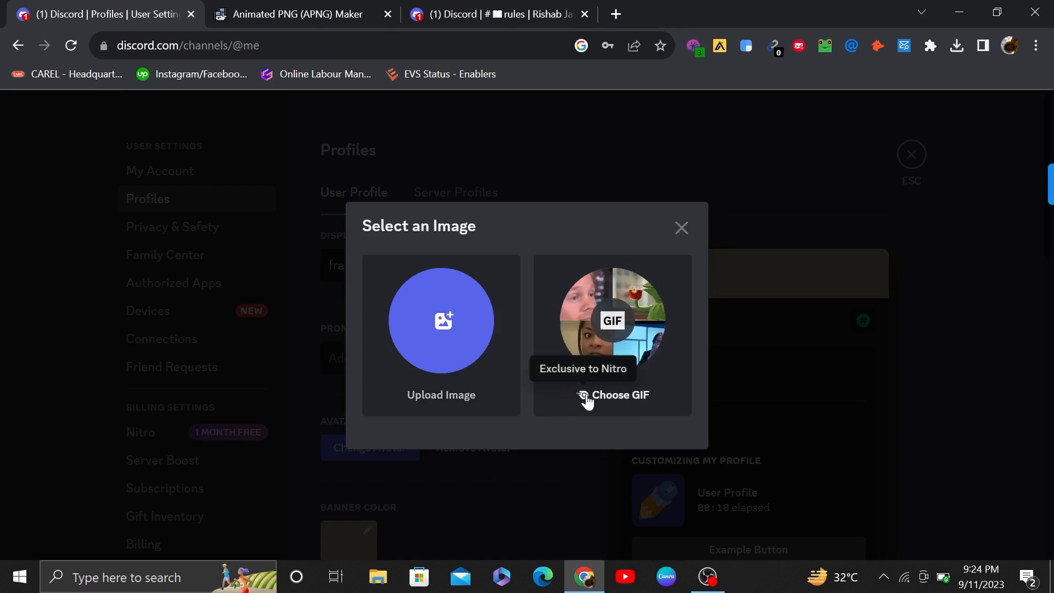
pyautogui.moveTo(594, 398)
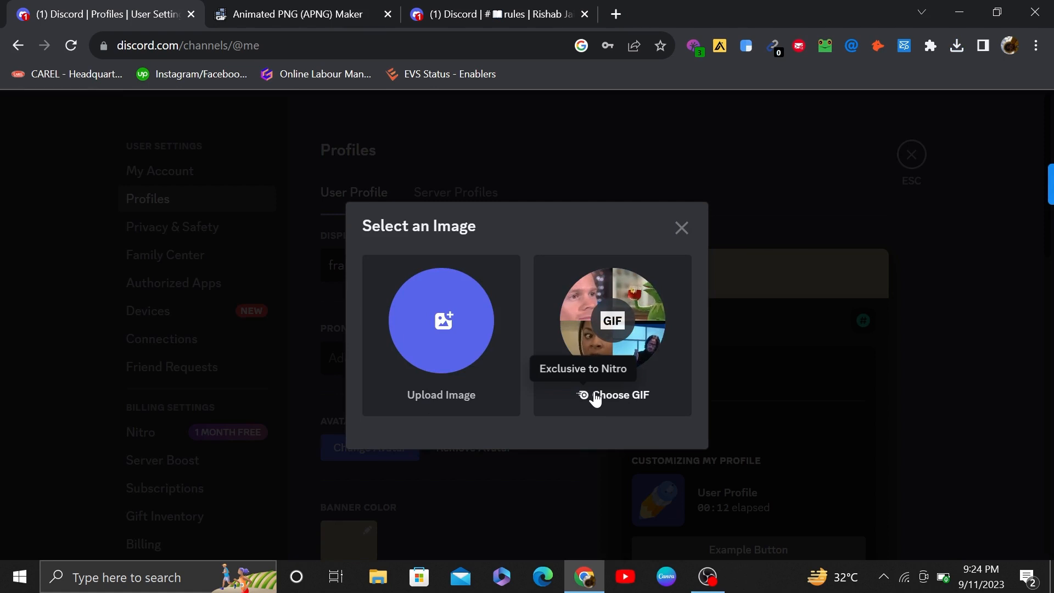
# - Choose Upload Image and select ezgif-1-8109a518ff from the Desktop
pyautogui.click(441, 336)
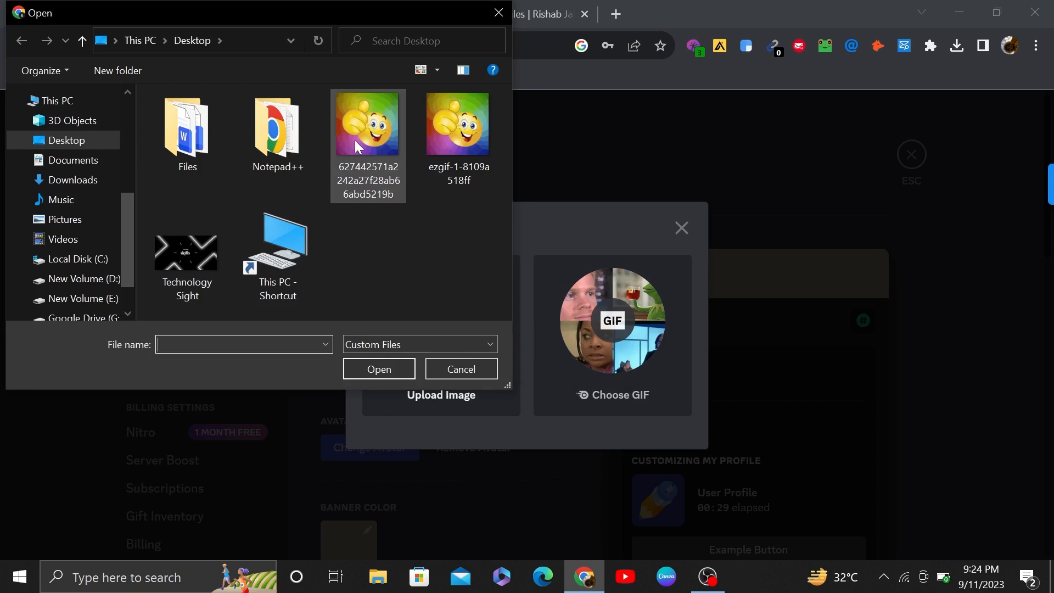
pyautogui.click(367, 123)
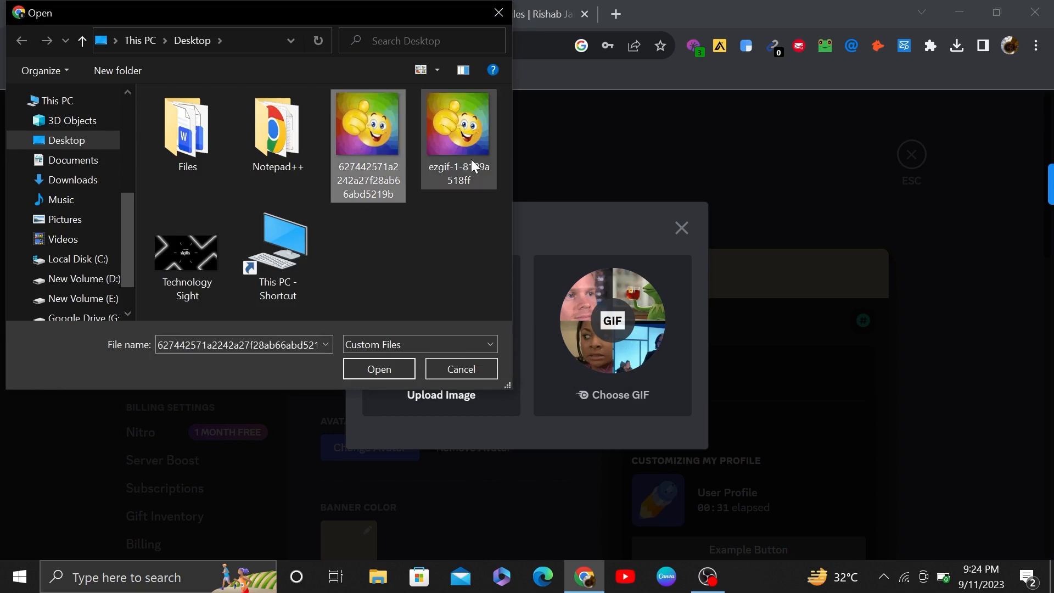
pyautogui.click(457, 138)
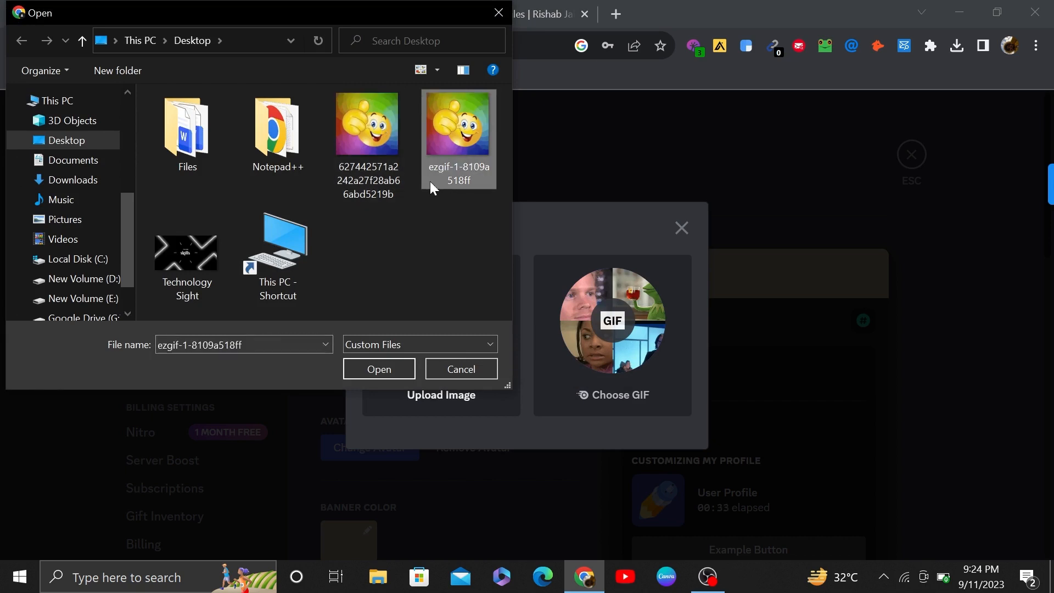
# - Load the chosen ezgif APNG into Discord's avatar editor and close the ezgif optimizer tab
pyautogui.click(377, 368)
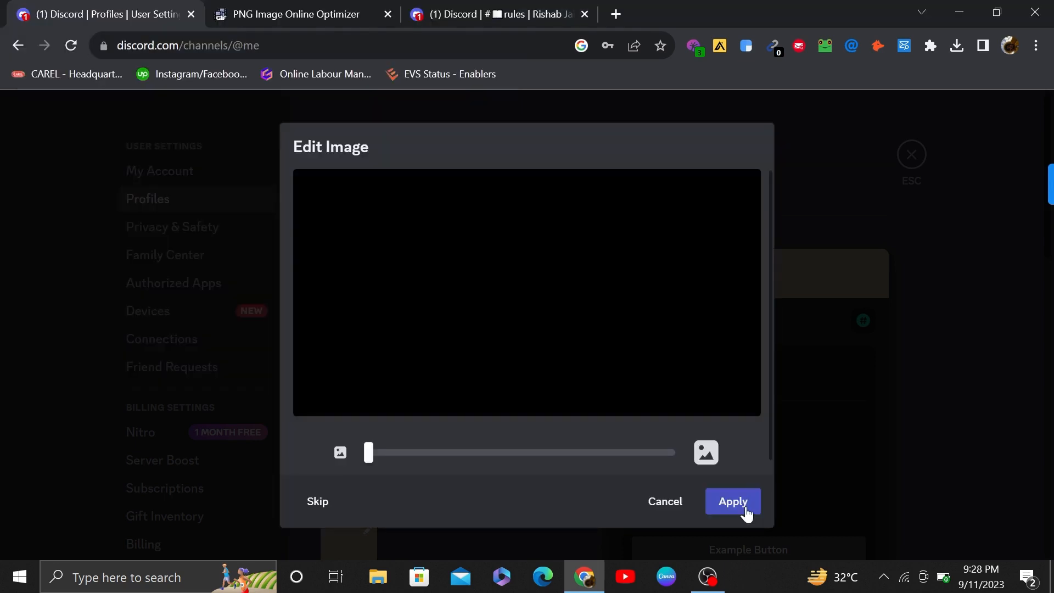
pyautogui.moveTo(814, 451)
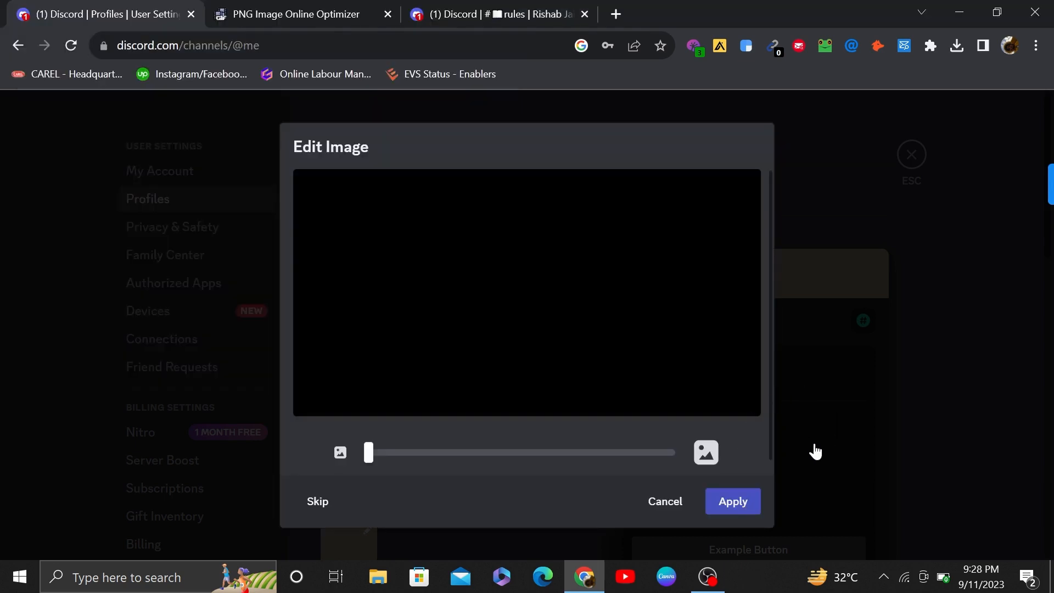
pyautogui.moveTo(593, 239)
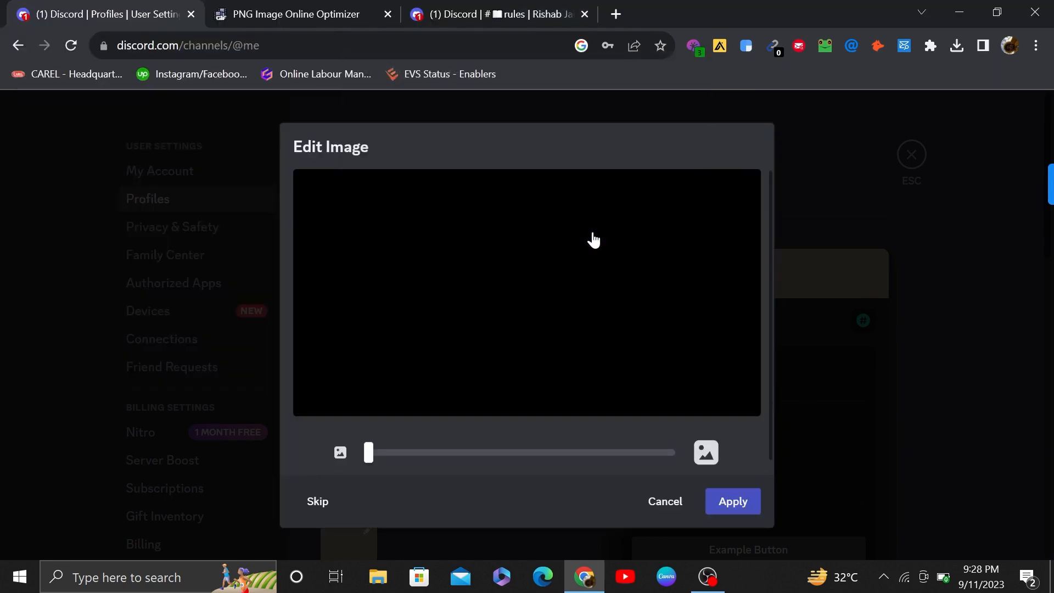
pyautogui.moveTo(592, 253)
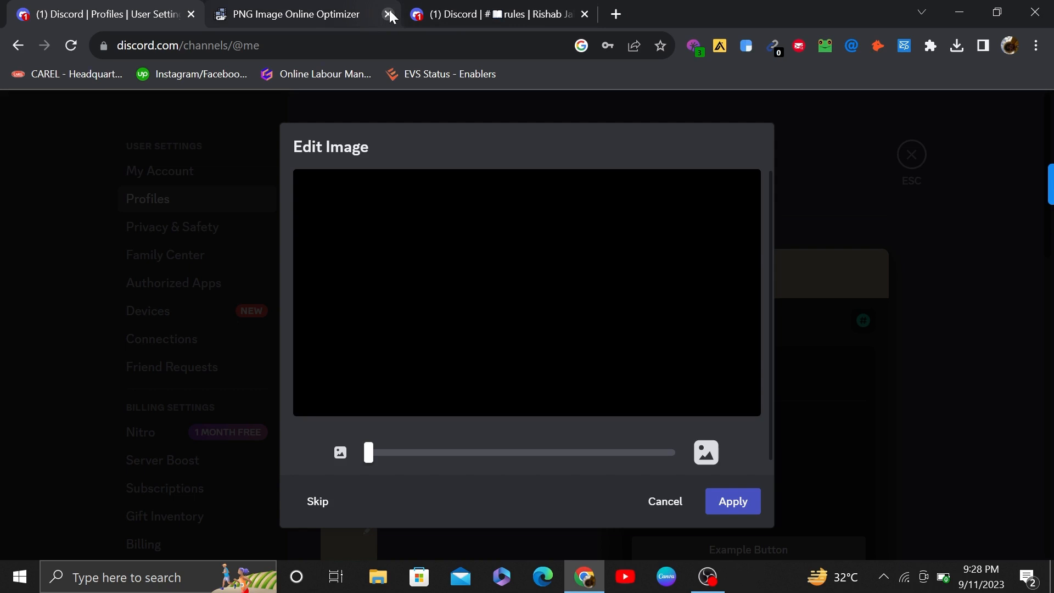
pyautogui.click(389, 14)
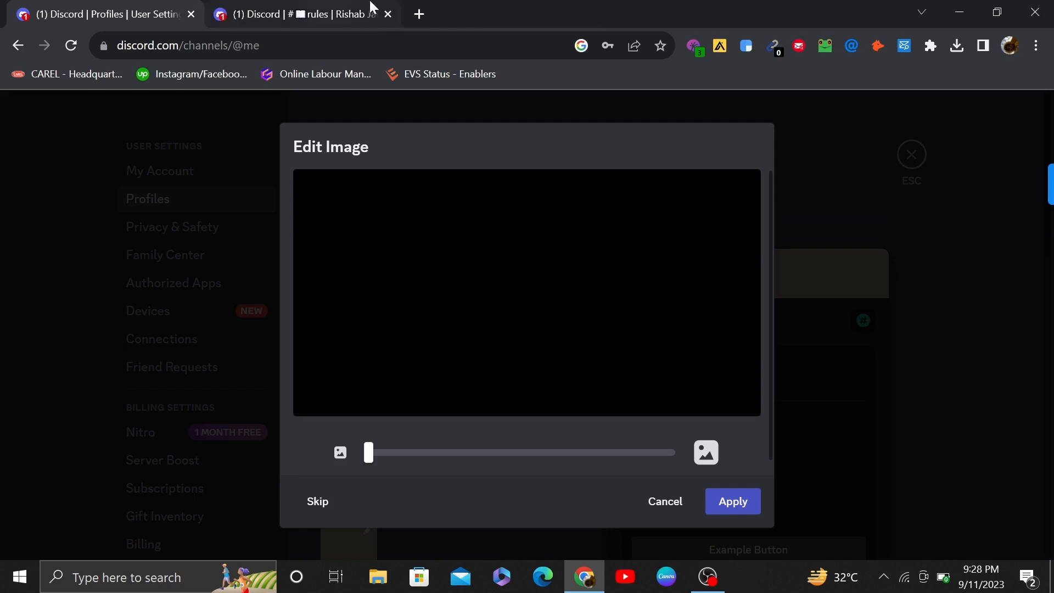
pyautogui.moveTo(617, 380)
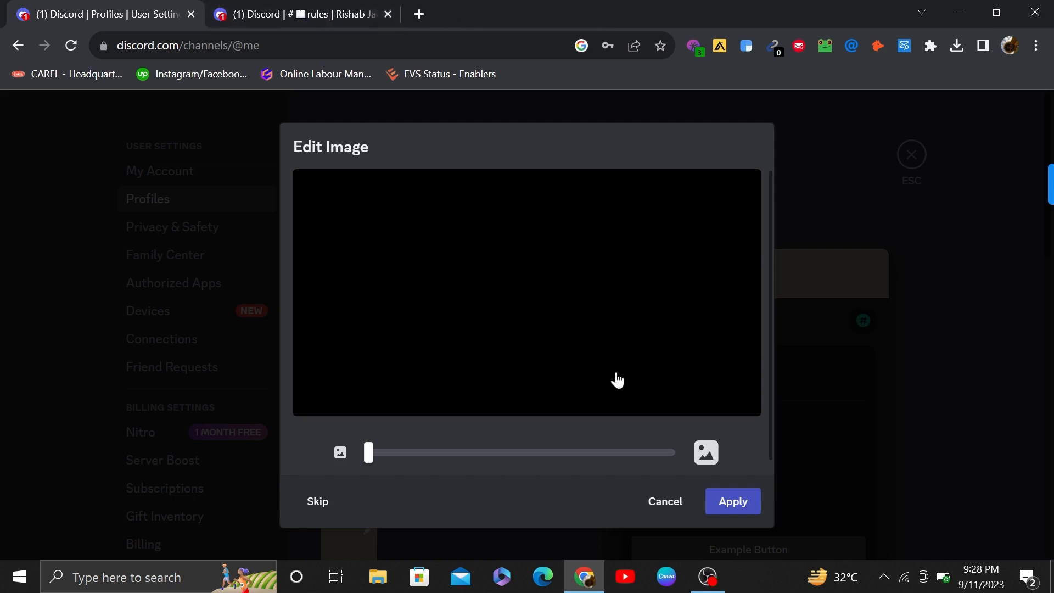